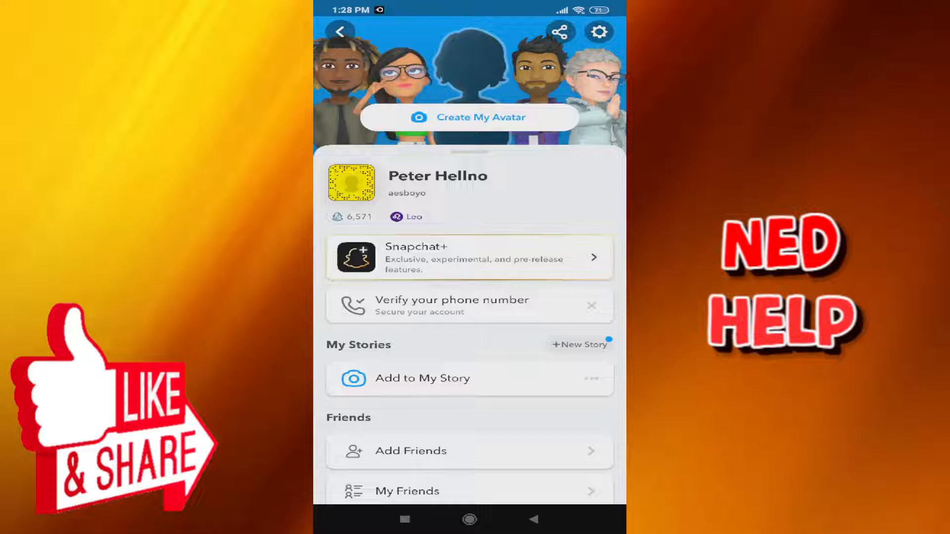
Open Settings from the profile's gear icon and scroll down to the privacy controls.
{"action": "left_click", "coordinate": [598, 32]}
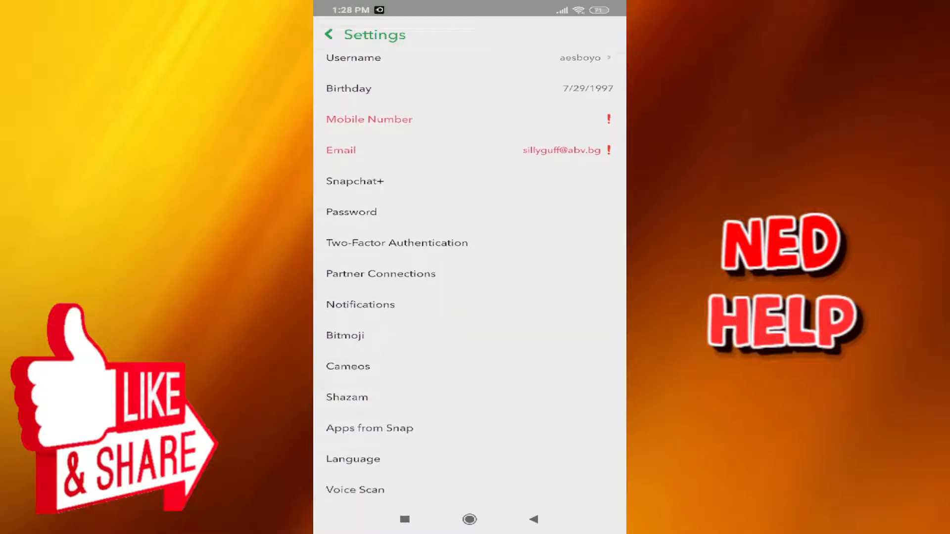
{"action": "scroll", "scroll_direction": "down", "scroll_amount": 3}
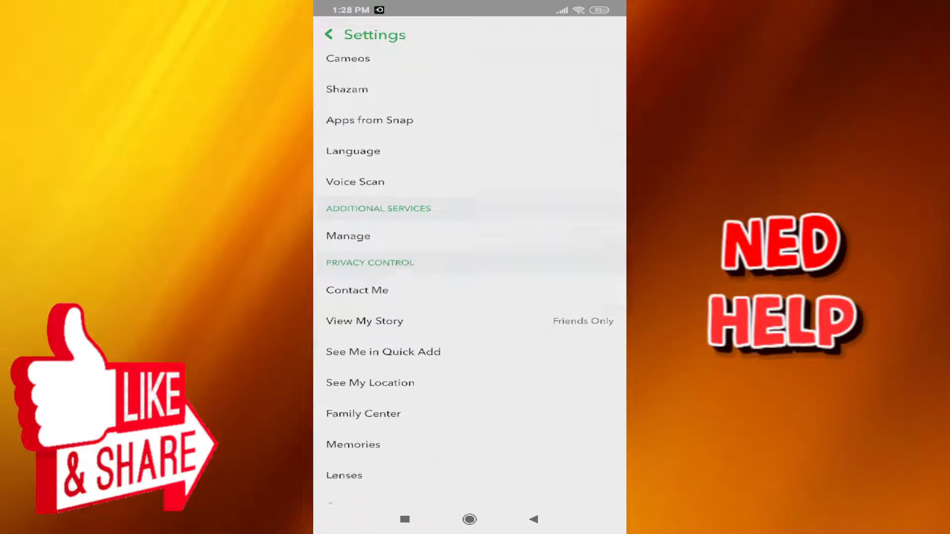
{"action": "scroll", "scroll_direction": "down", "scroll_amount": 3}
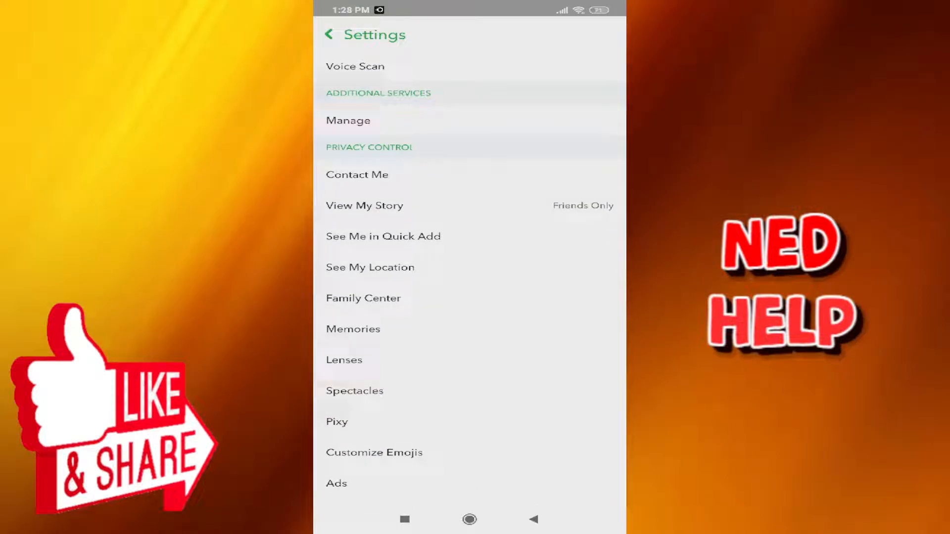
Open the Memories entry to view Smart Backup and save destination options.
{"action": "left_click", "coordinate": [353, 329]}
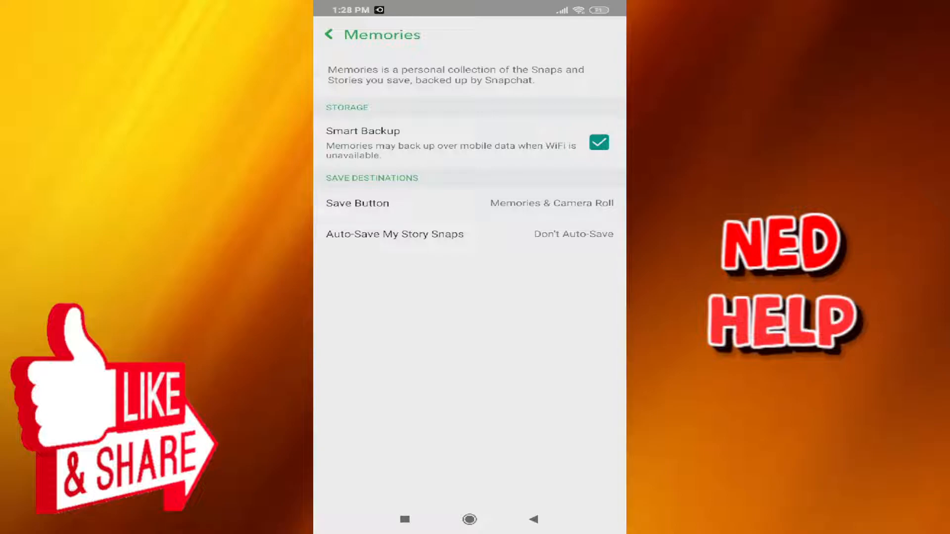
{"action": "left_click", "coordinate": [357, 203]}
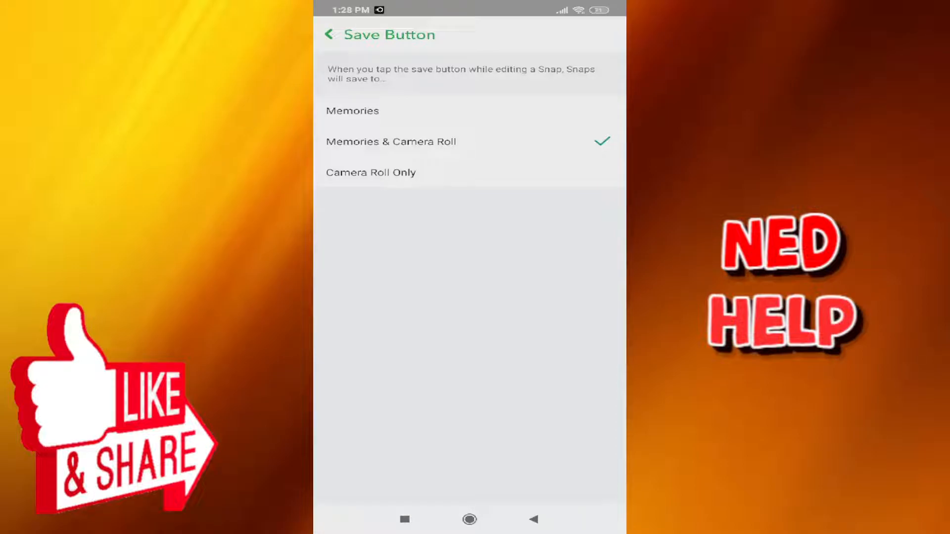
{"action": "left_click", "coordinate": [332, 34]}
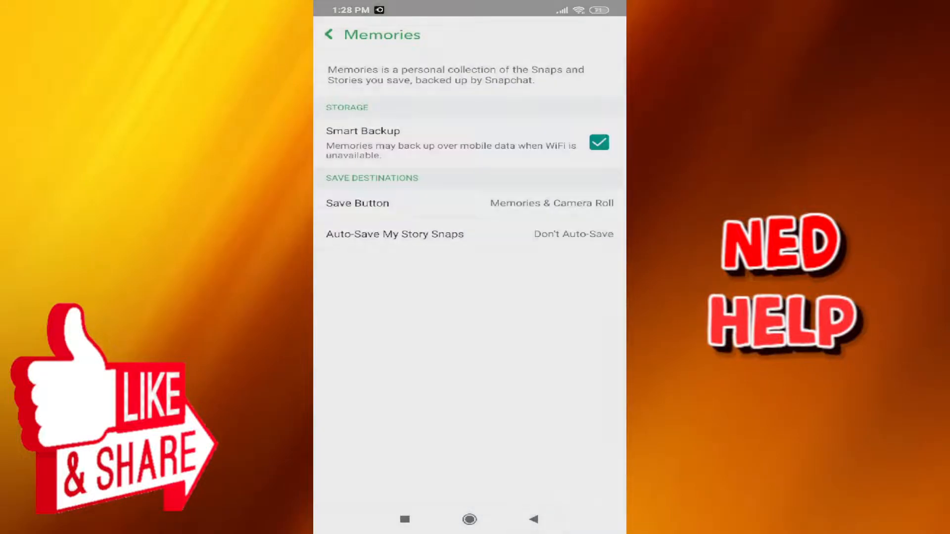